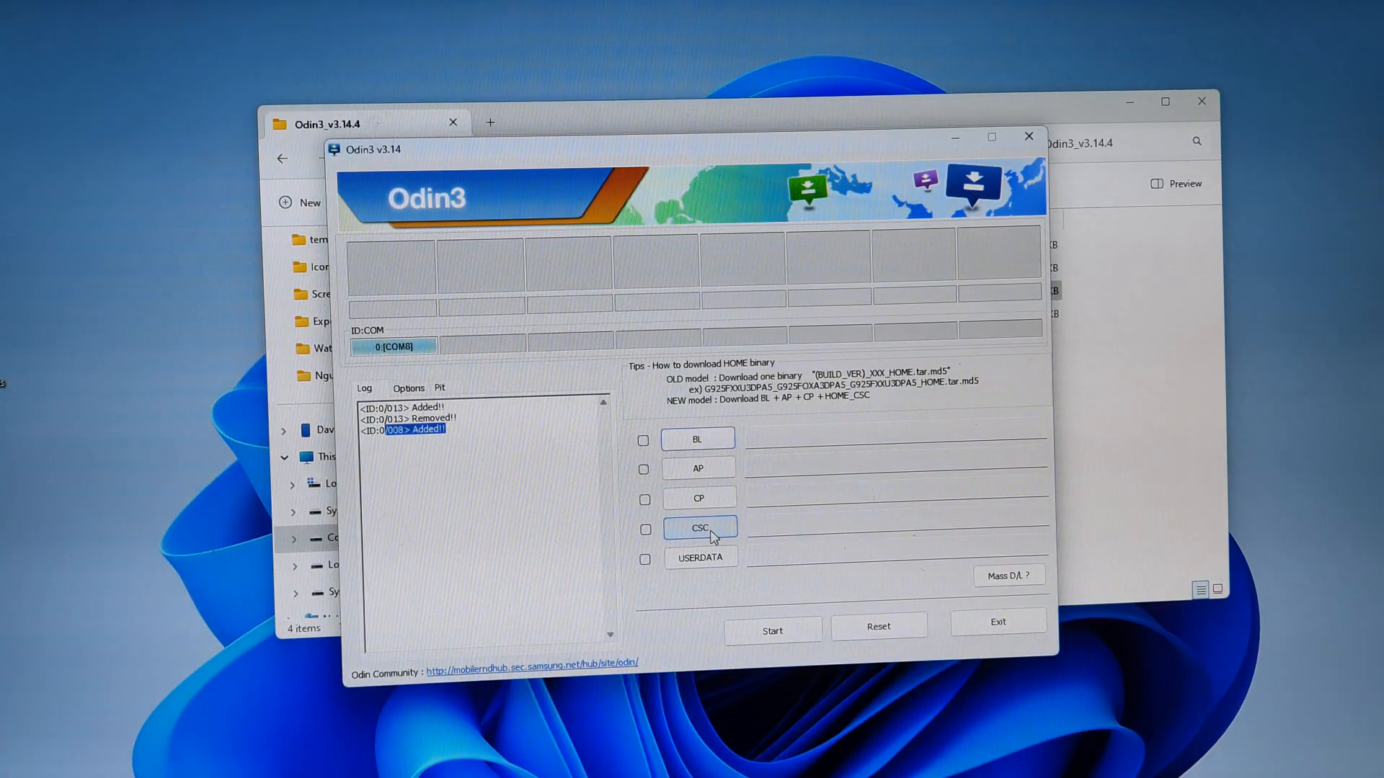
mouse_move(1055, 439)
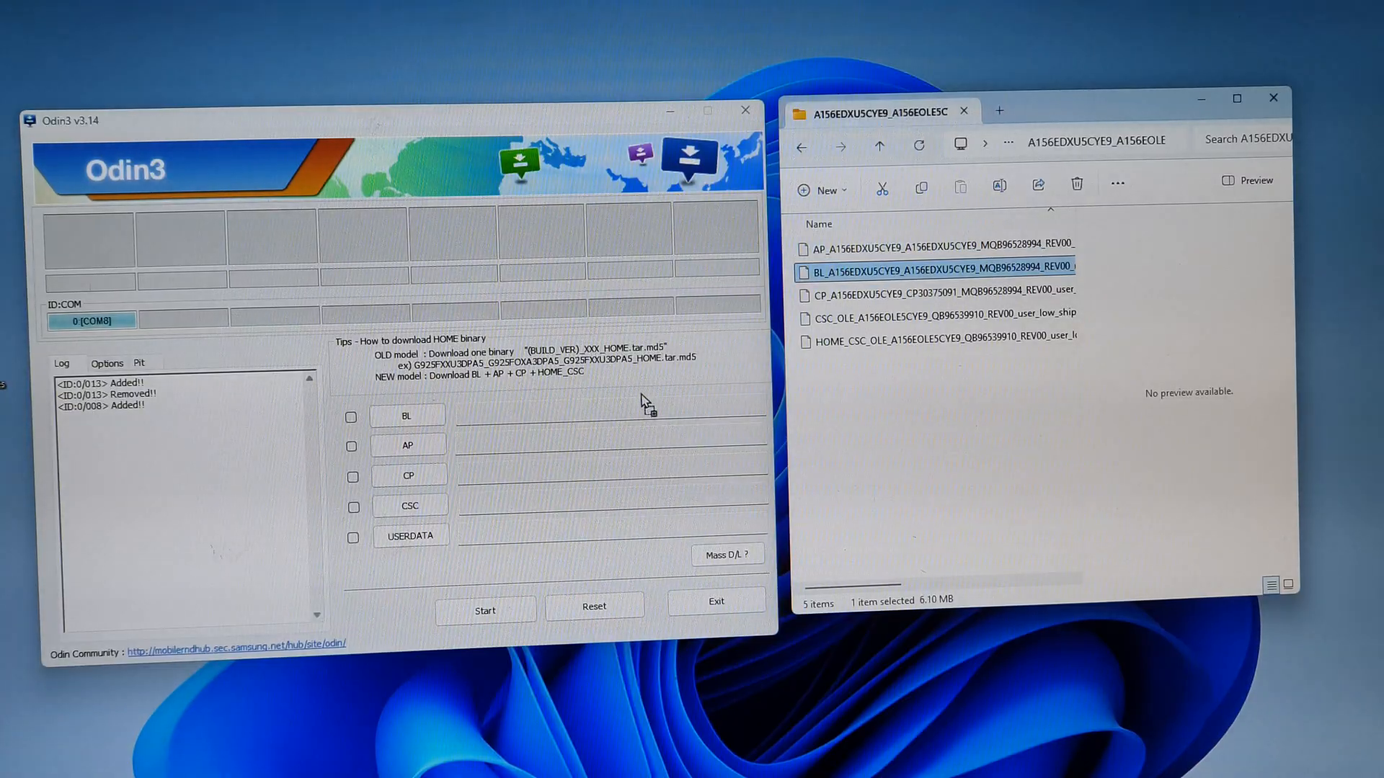
Load the BL_A156 file into the BL slot and the AP_A156 file into AP
click(350, 416)
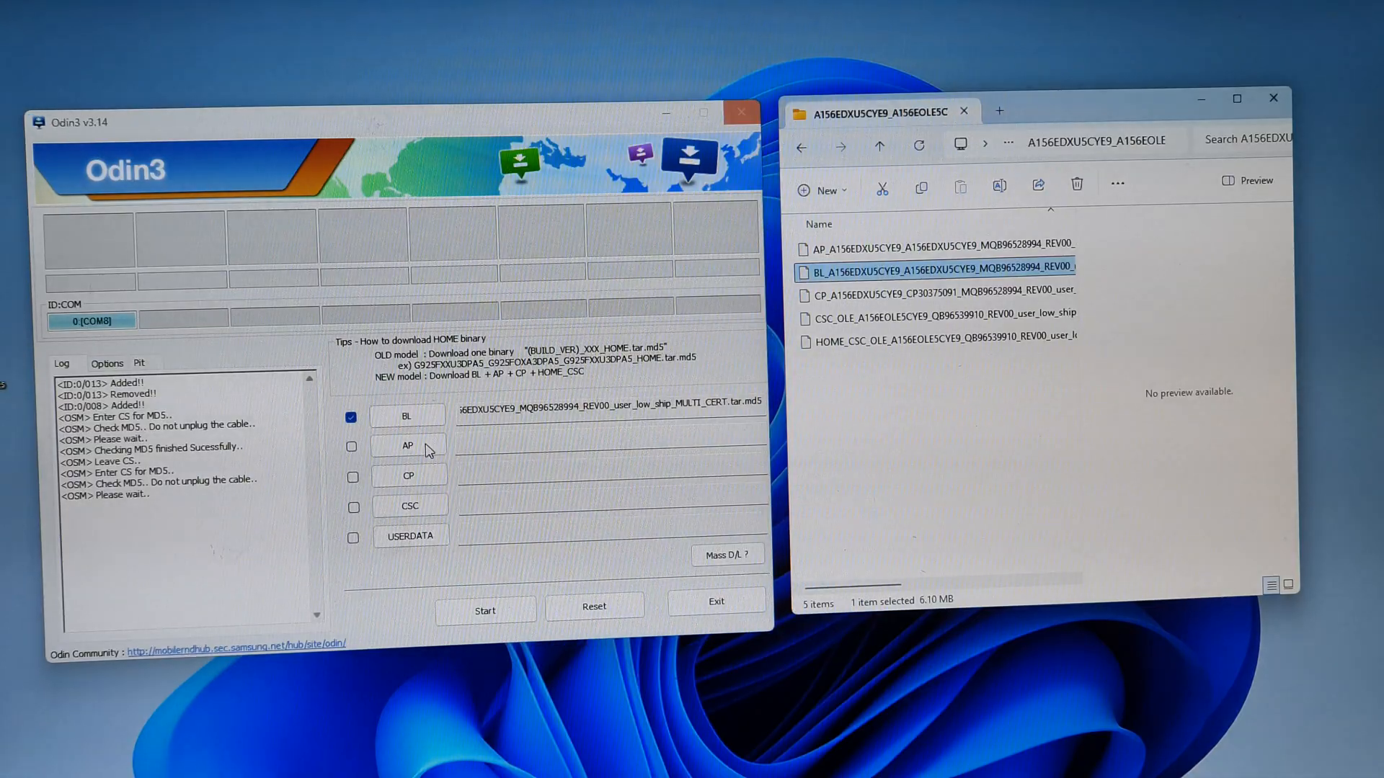
click(406, 446)
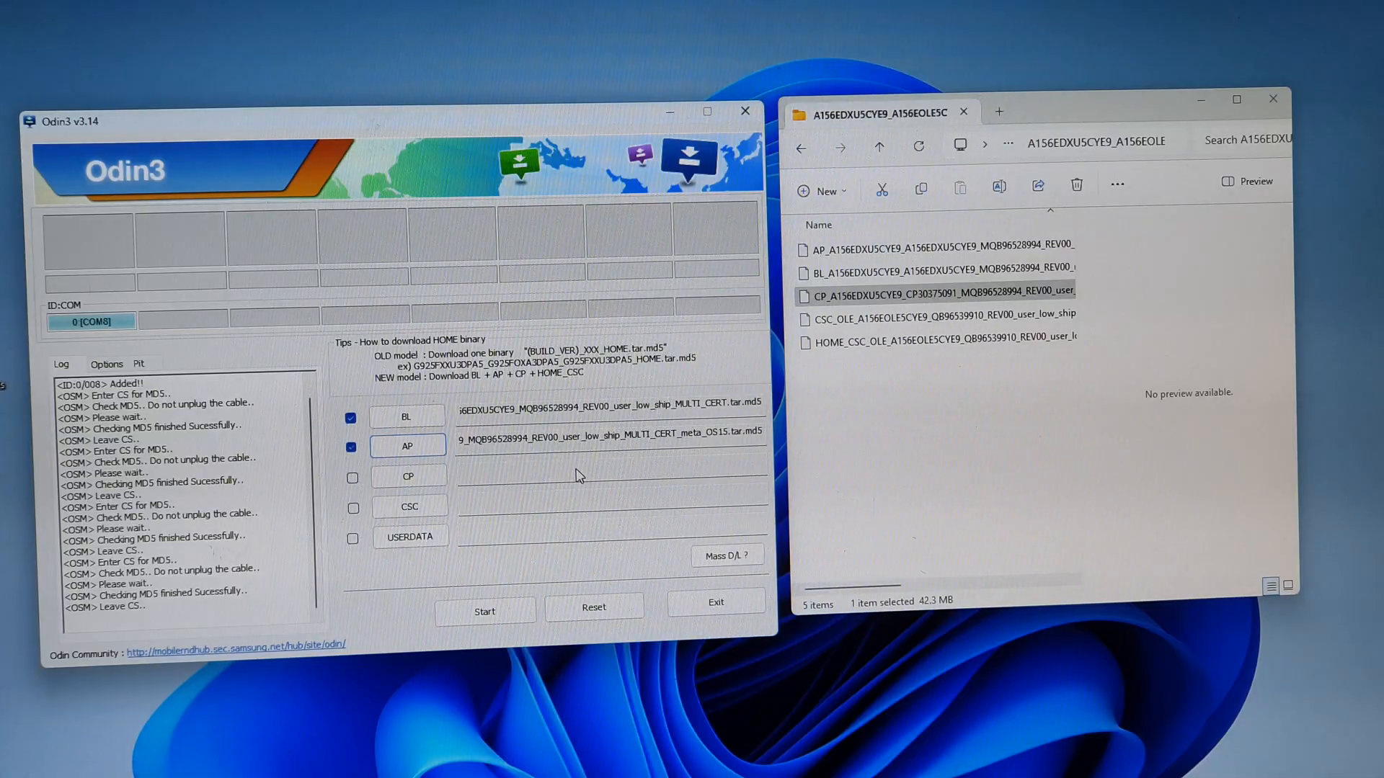
Load the CP file into the CP slot and the CSC_OLE file into CSC
click(352, 477)
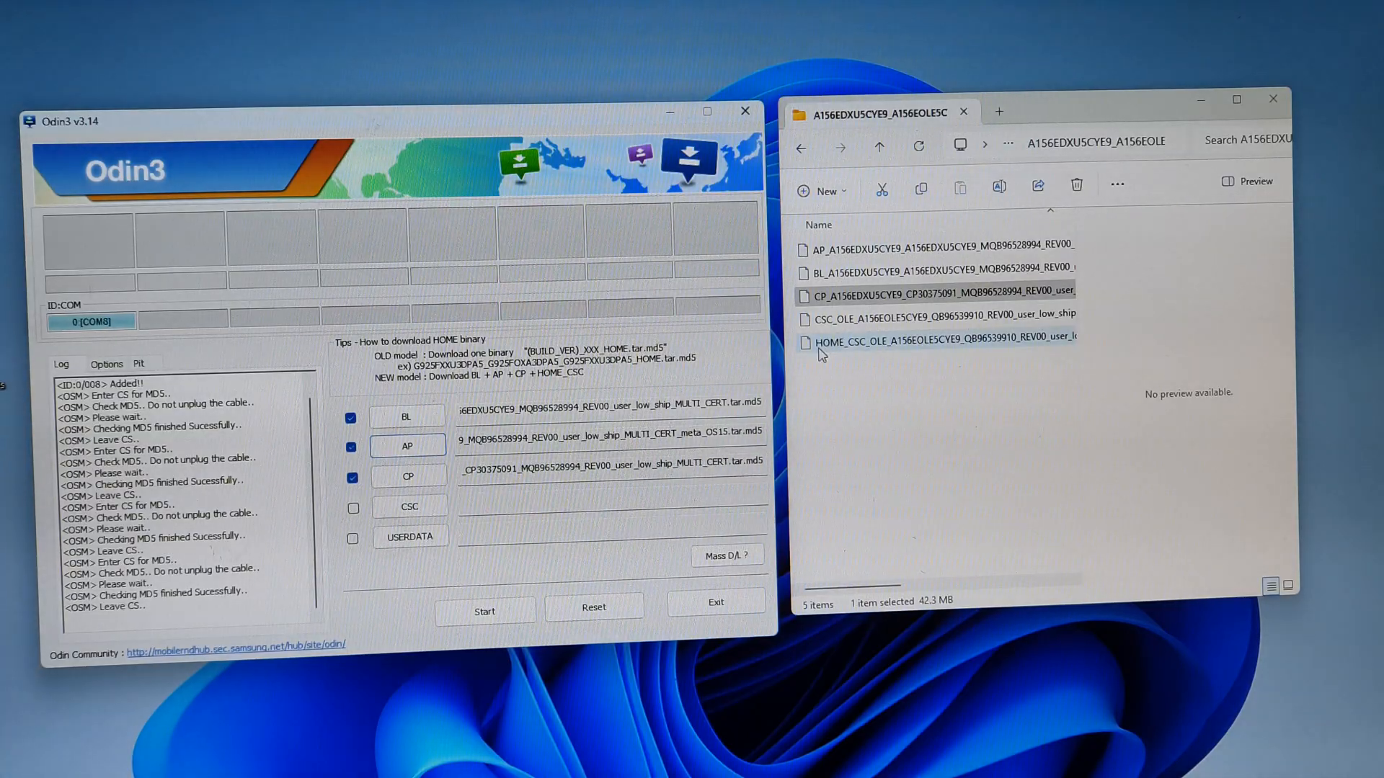
click(940, 343)
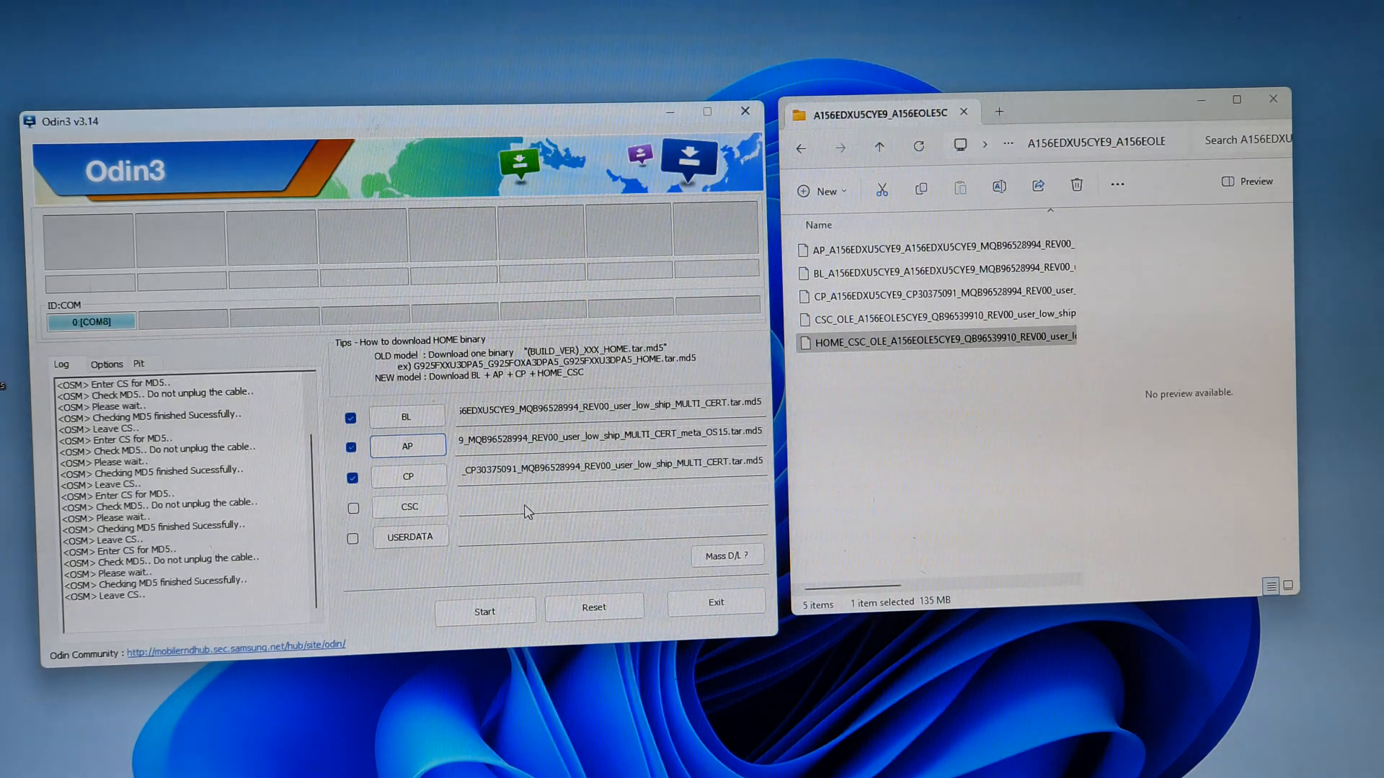
click(351, 508)
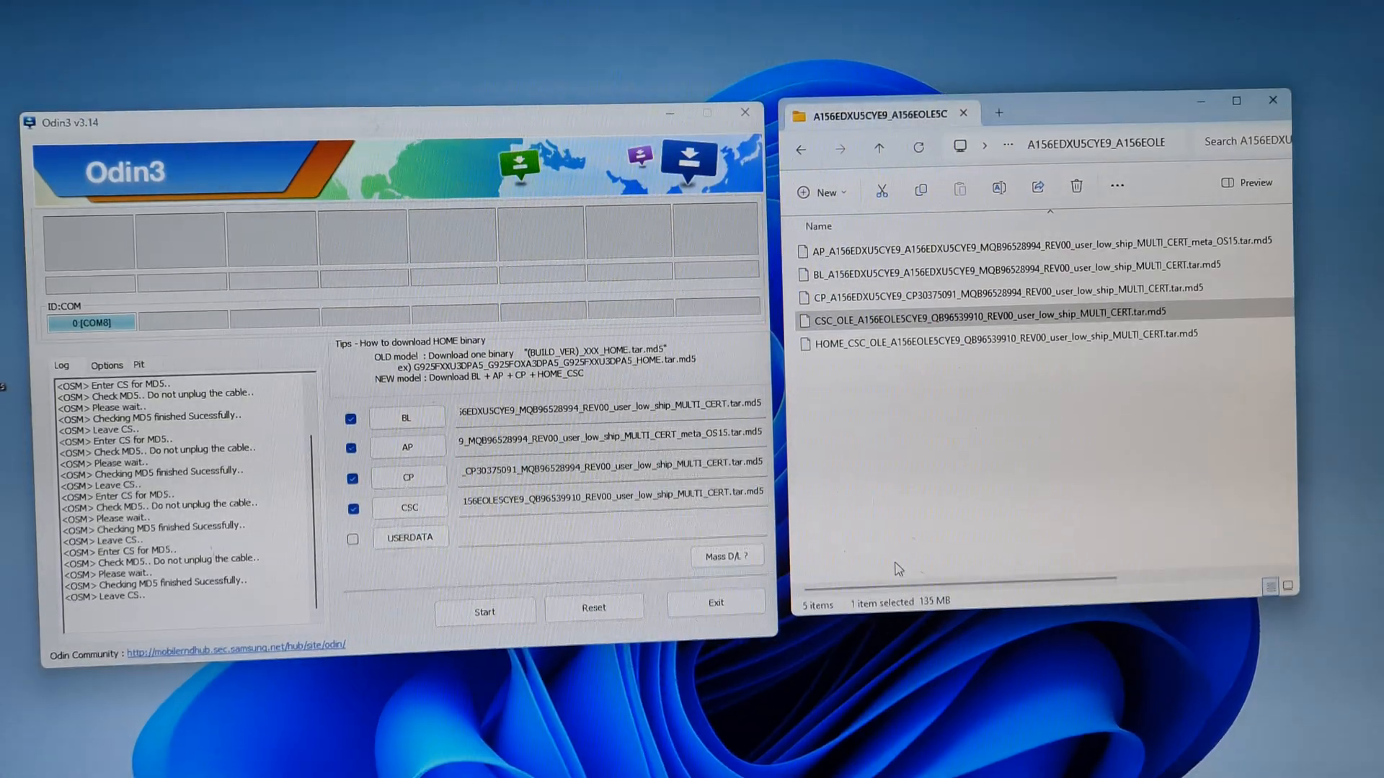
click(107, 364)
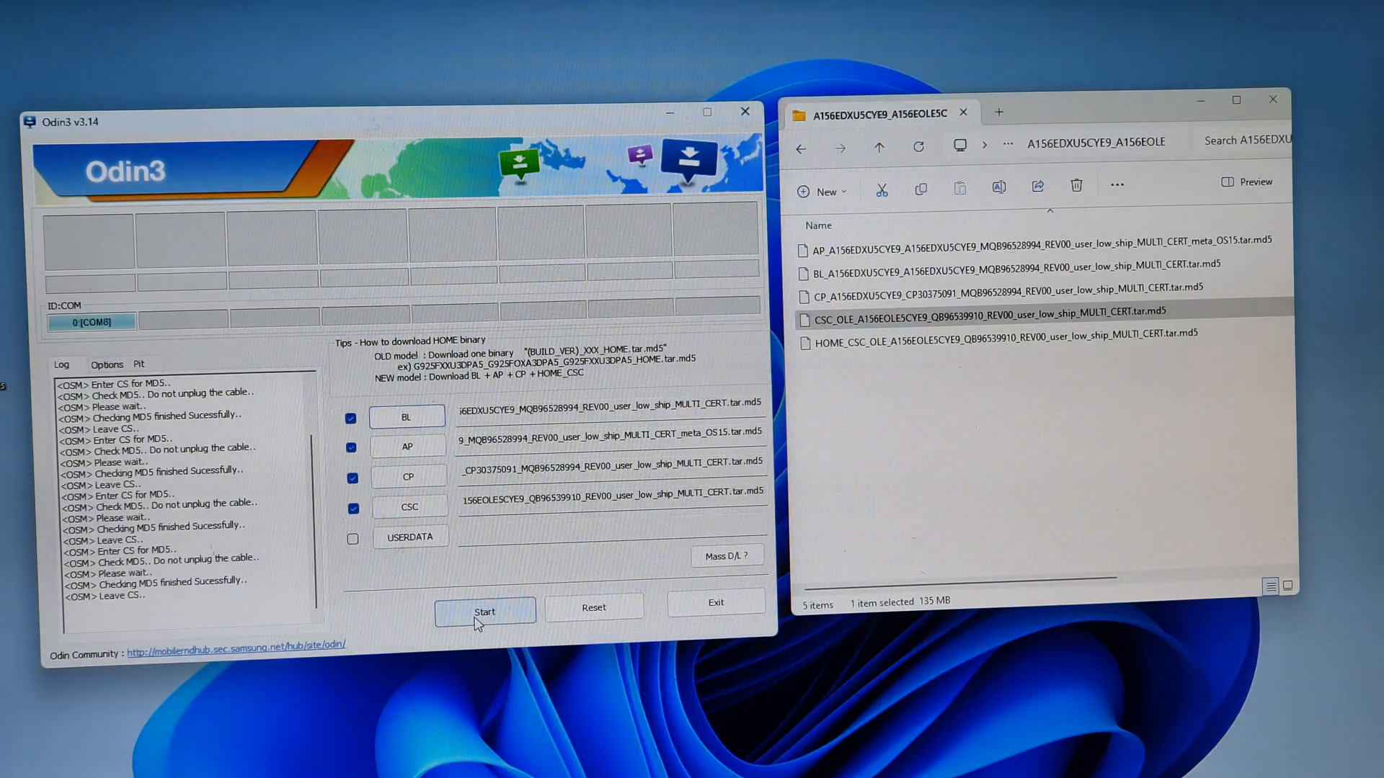
Start flashing the BL, AP, CP and CSC firmware to the connected Galaxy A15
click(485, 611)
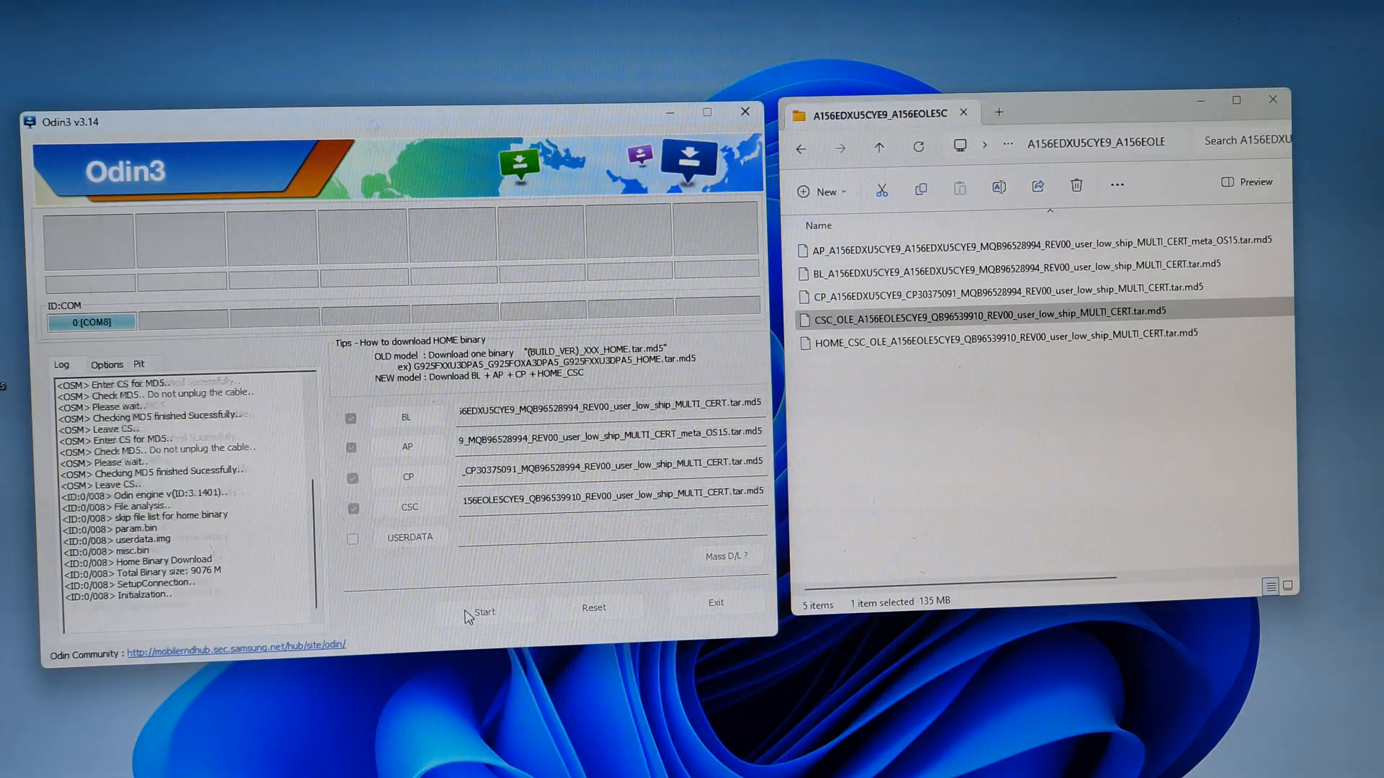
click(484, 611)
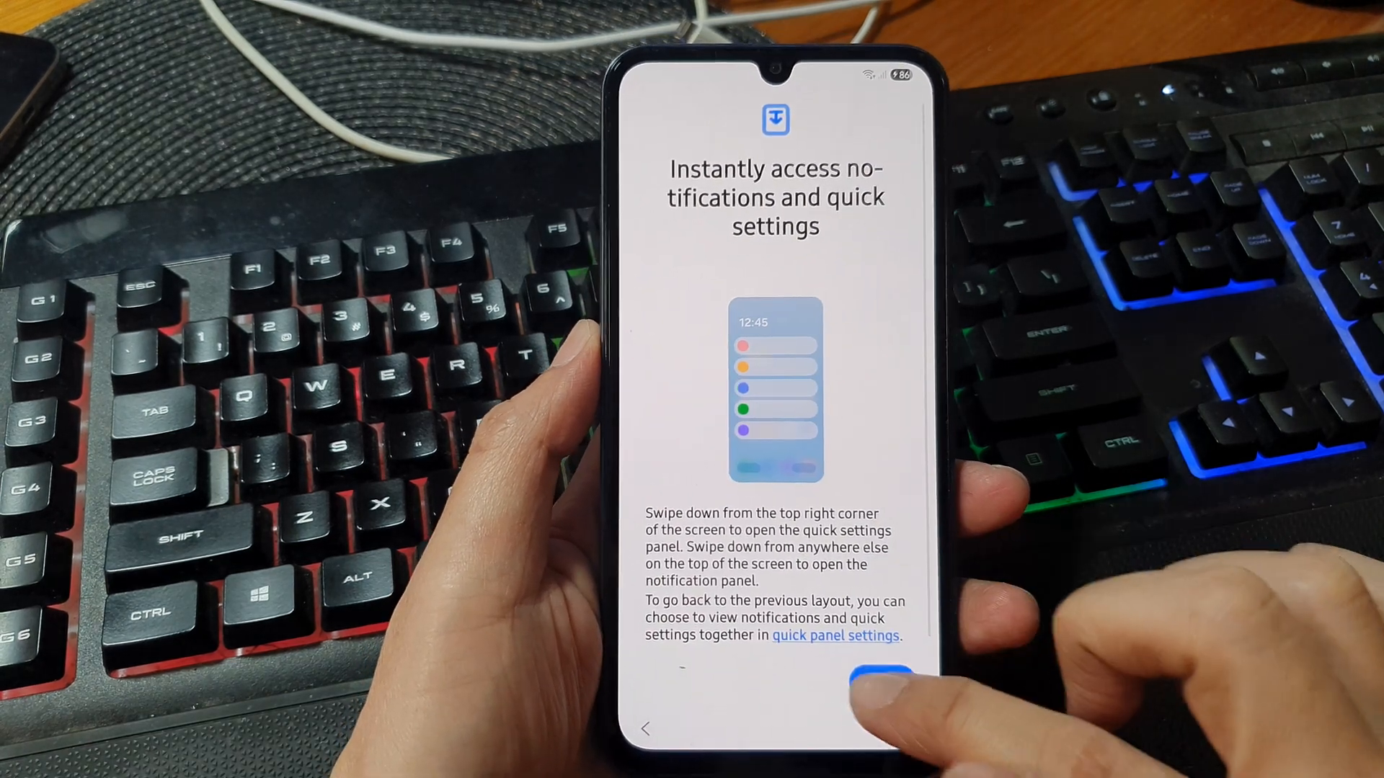
Move past the notifications and quick settings intro to reach 'You're all set up!'
click(879, 675)
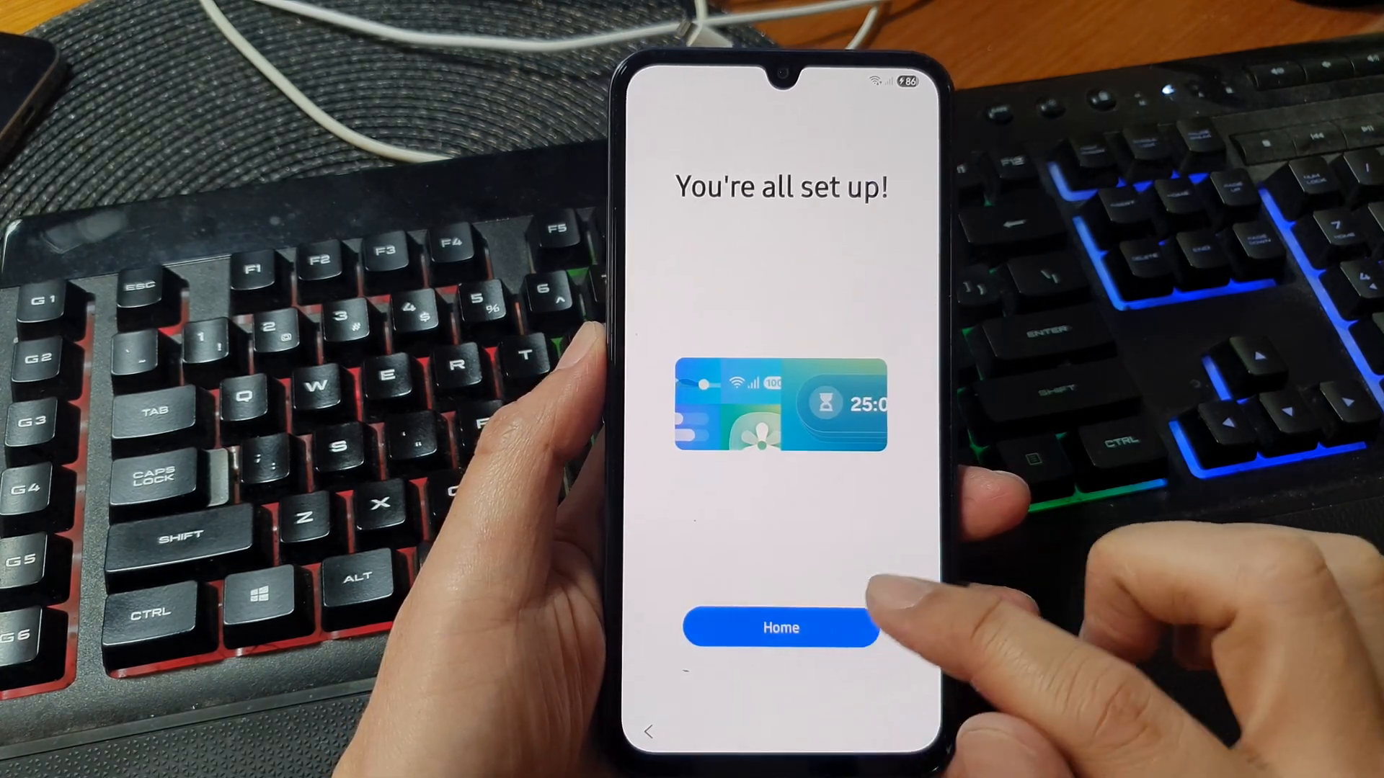